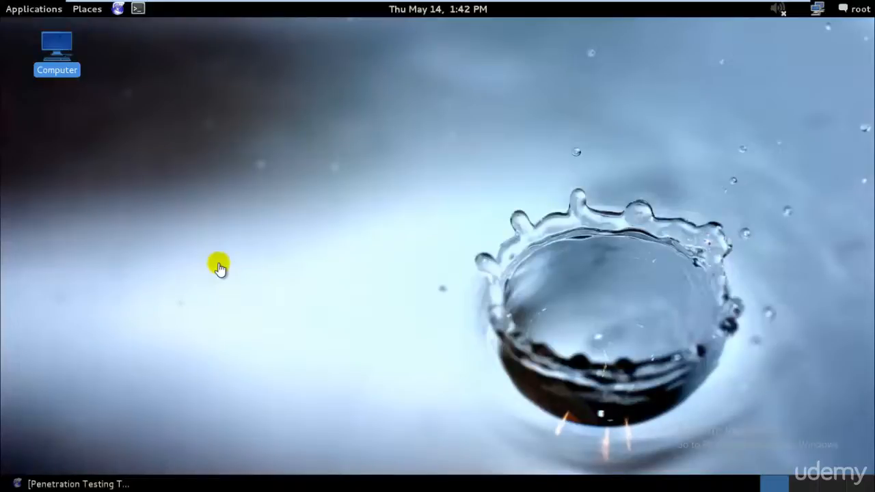
{"action": "mouse_move", "coordinate": [205, 249]}
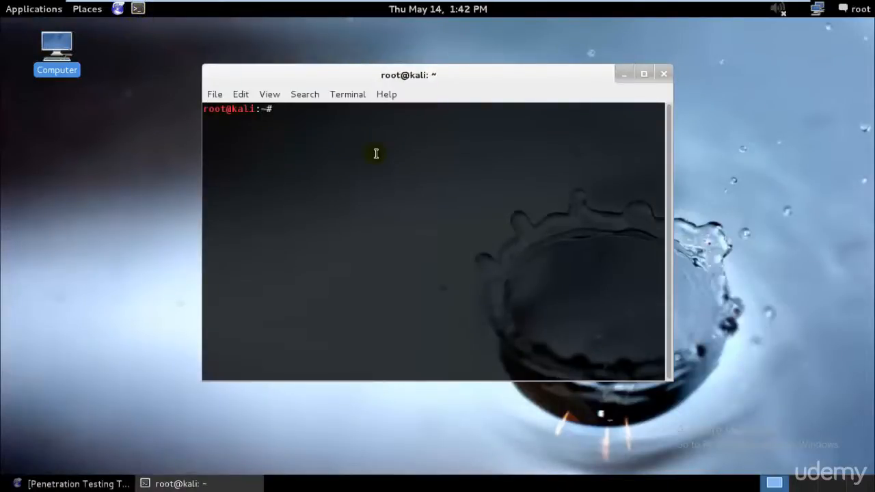
- Run 'theharvester -d facebook.com -l 300 -b google' to list facebook.com emails and hosts
{"action": "type", "text": "theharvester -d facebook.com -l 300 -b google"}
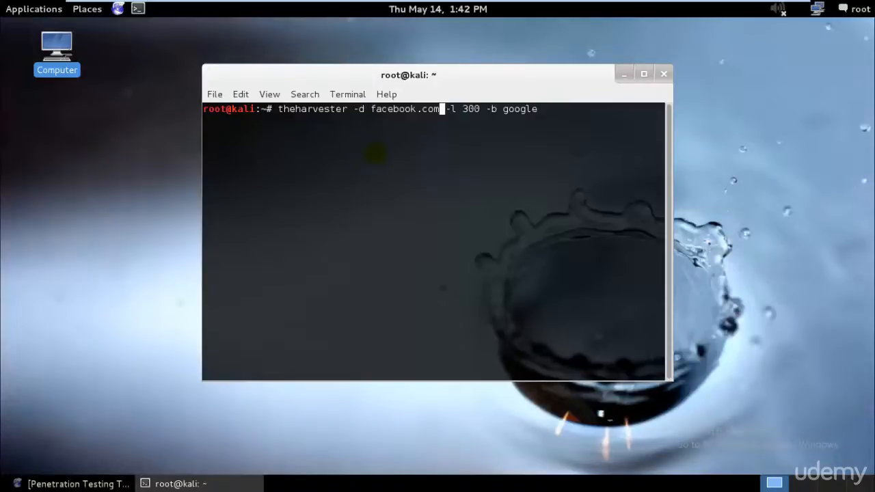
{"action": "key", "text": "Return"}
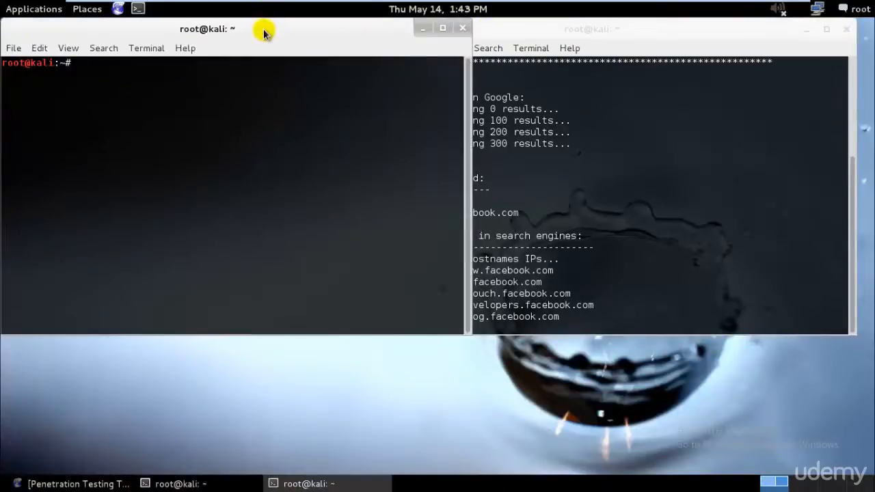
- Run 'theharvester -d facebook.com -l 300 -b all' to harvest across all sources
{"action": "type", "text": "theharvester -d facebook.com -l 300 -b"}
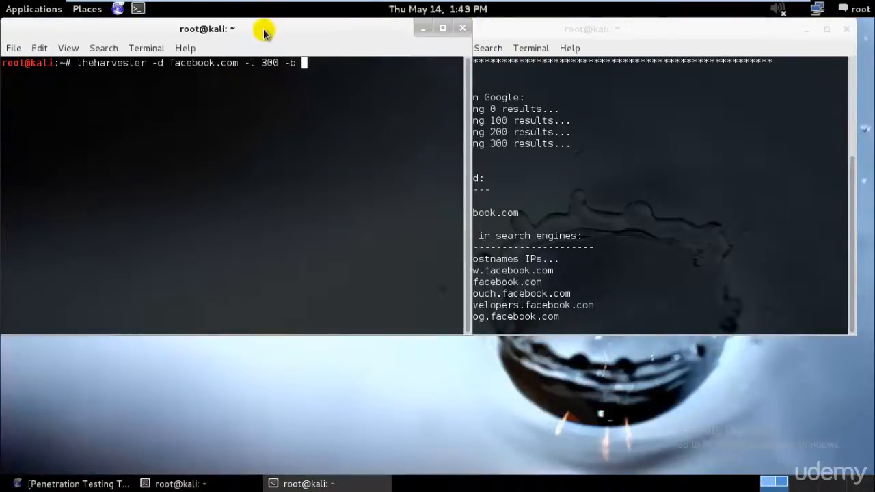
{"action": "key", "text": "Return"}
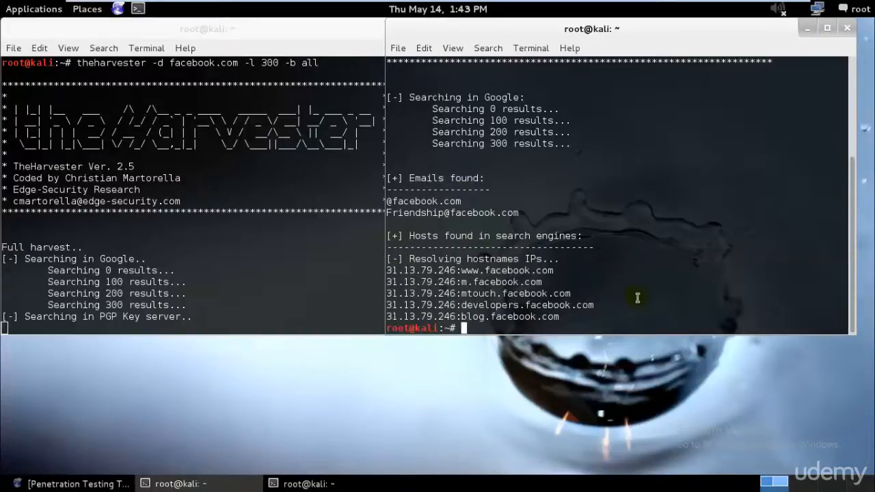
{"action": "mouse_move", "coordinate": [579, 292]}
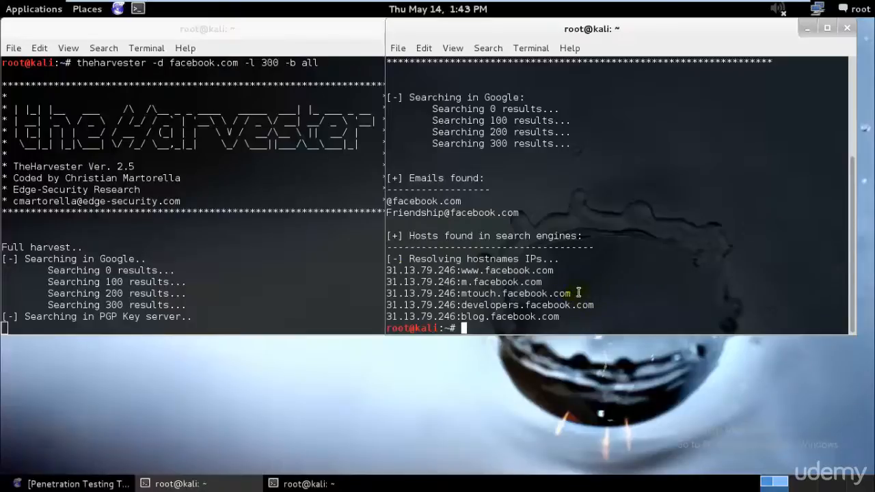
{"action": "double_click", "coordinate": [508, 293]}
{"action": "type", "text": "the"}
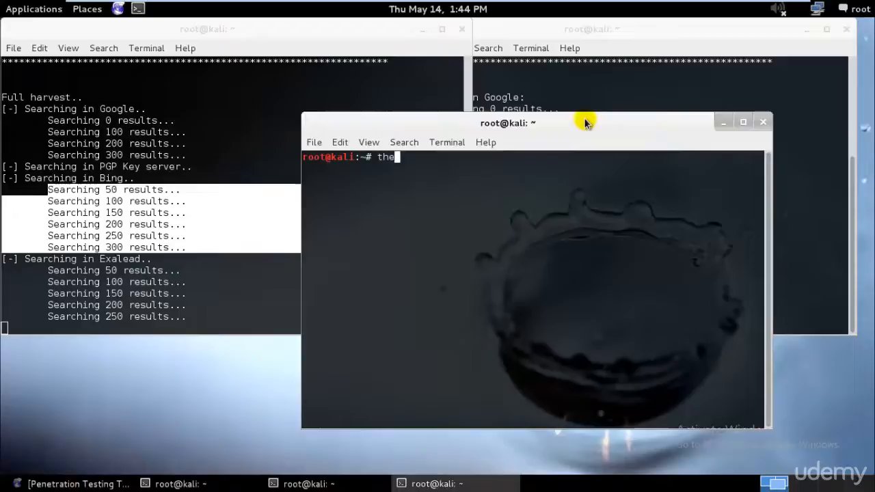
- Run theharvester with no arguments and scroll through its options and usage examples
{"action": "type", "text": "harvester"}
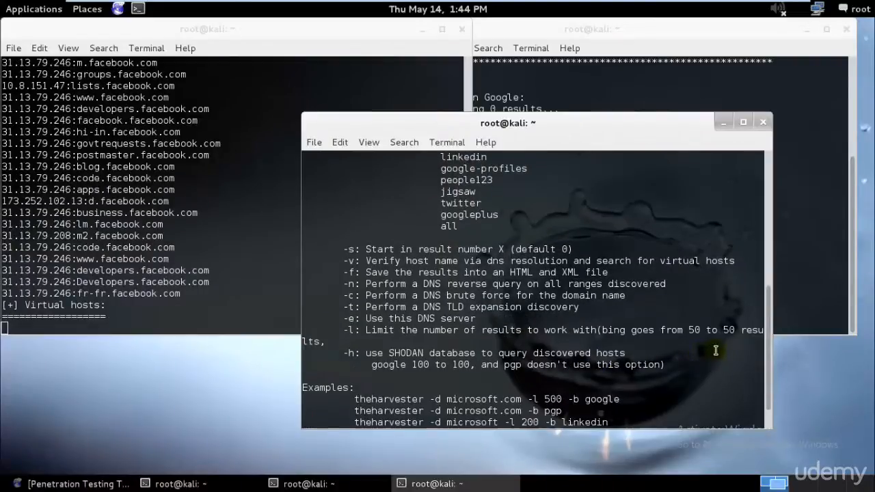
{"action": "scroll", "scroll_direction": "down", "scroll_amount": 3}
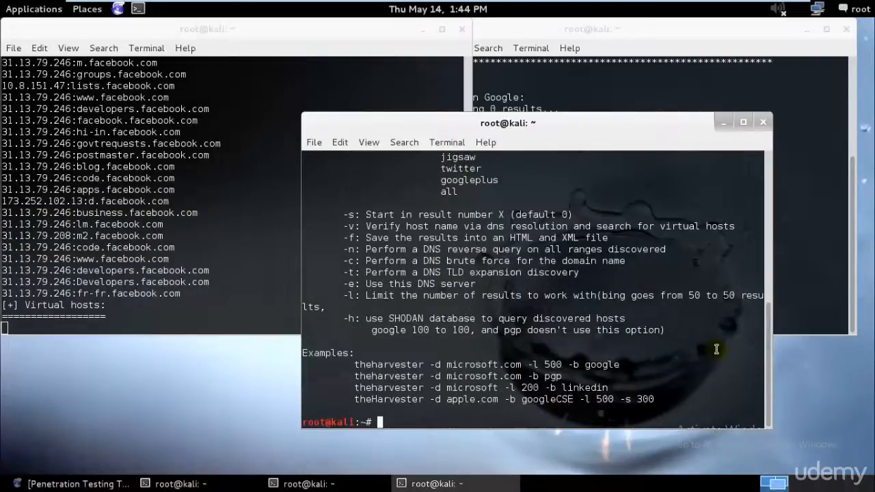
{"action": "mouse_move", "coordinate": [792, 154]}
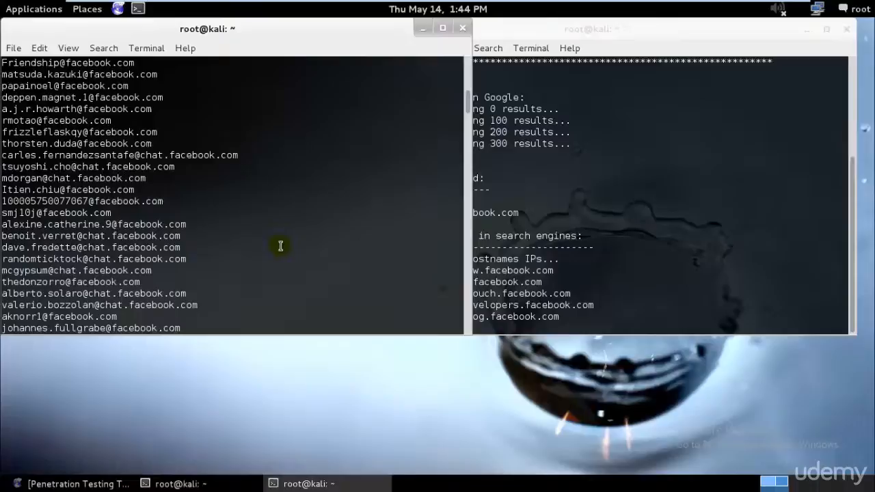
{"action": "scroll", "scroll_direction": "down", "scroll_amount": 3}
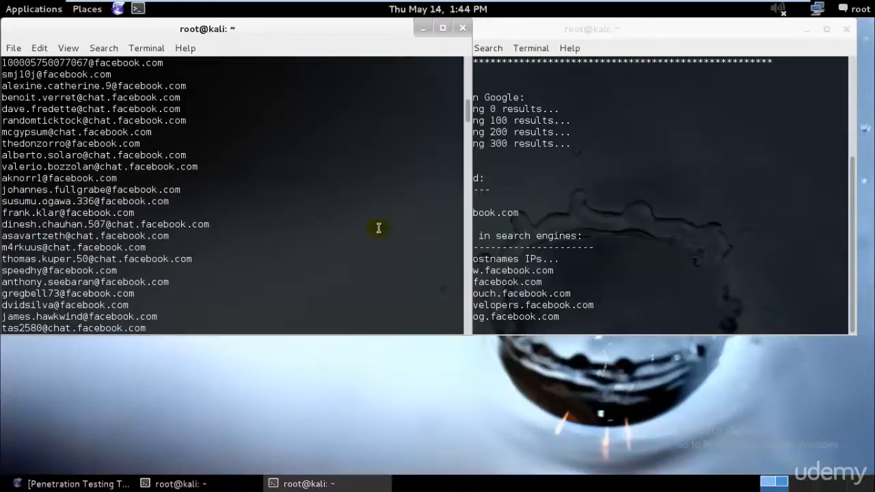
{"action": "scroll", "scroll_direction": "down", "scroll_amount": 3}
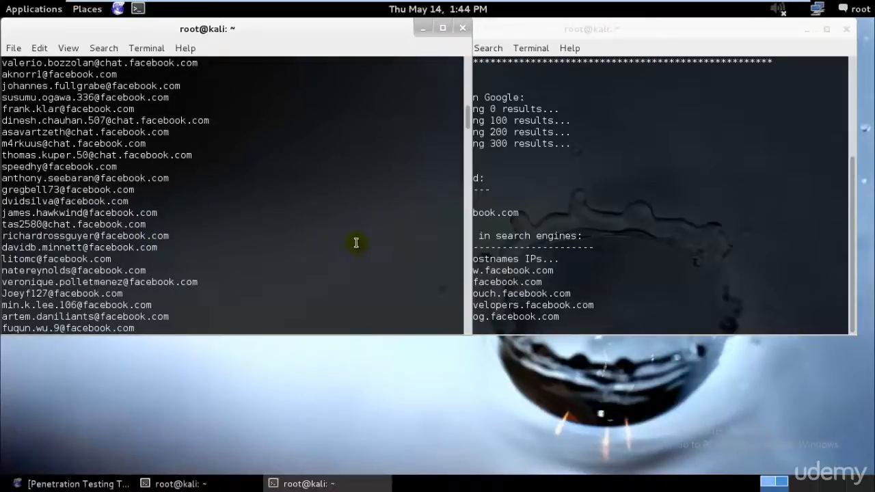
{"action": "scroll", "scroll_direction": "down", "scroll_amount": 3}
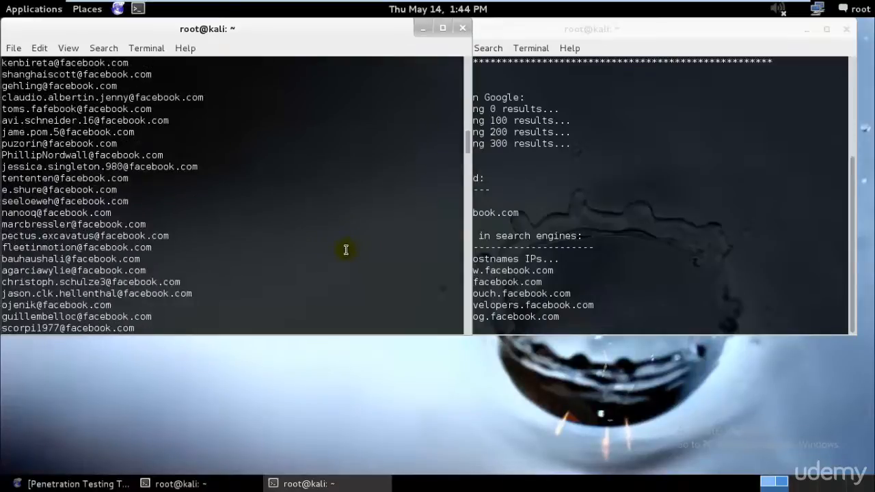
{"action": "scroll", "scroll_direction": "down", "scroll_amount": 3}
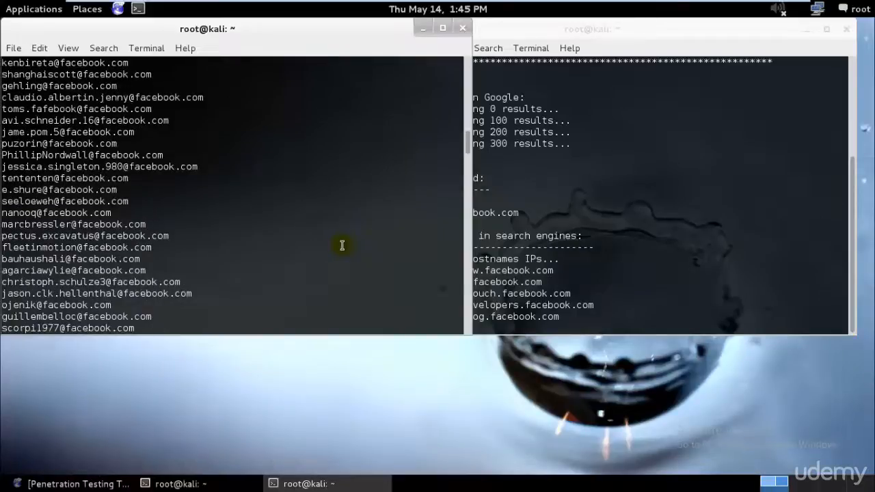
{"action": "scroll", "scroll_direction": "down", "scroll_amount": 3}
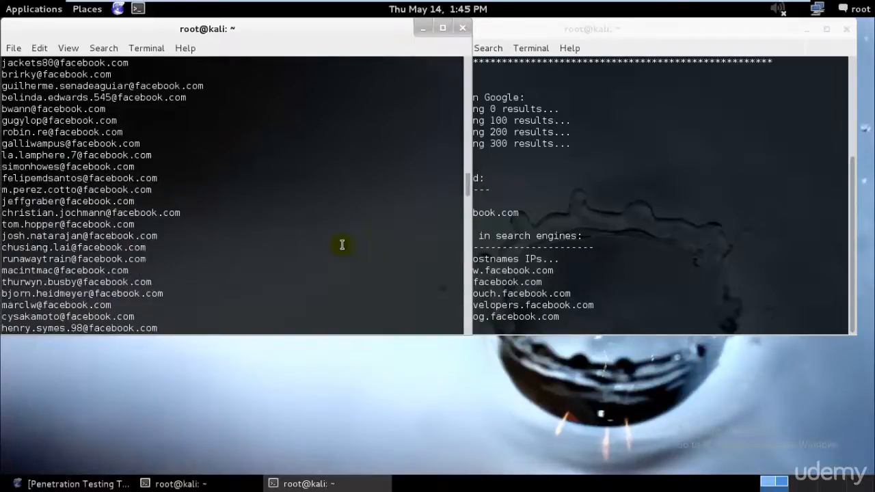
{"action": "scroll", "scroll_direction": "down", "scroll_amount": 3}
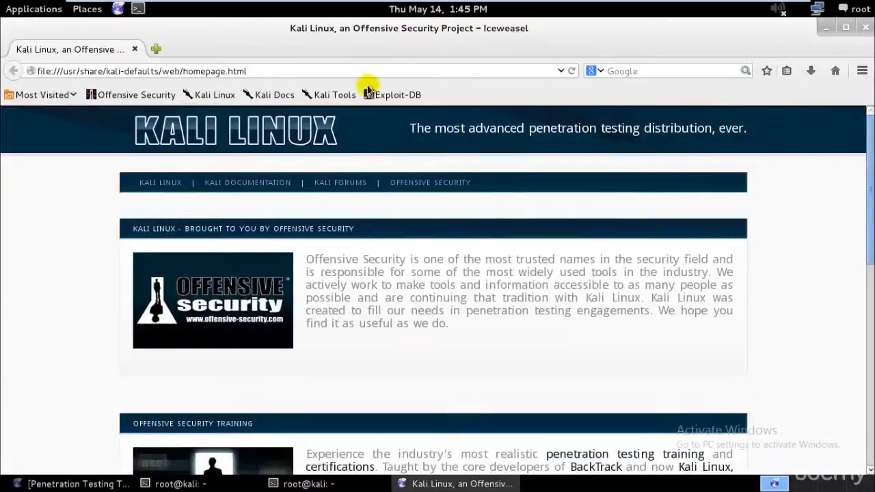
{"action": "mouse_move", "coordinate": [708, 70]}
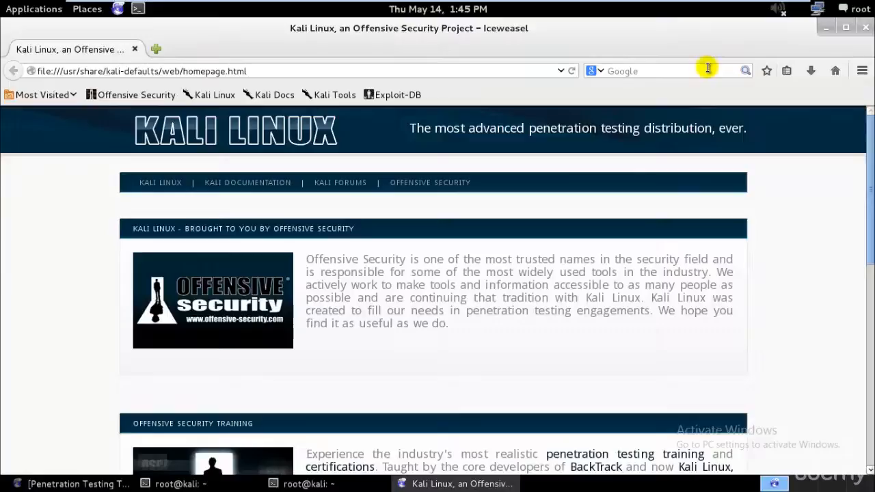
{"action": "mouse_move", "coordinate": [705, 69]}
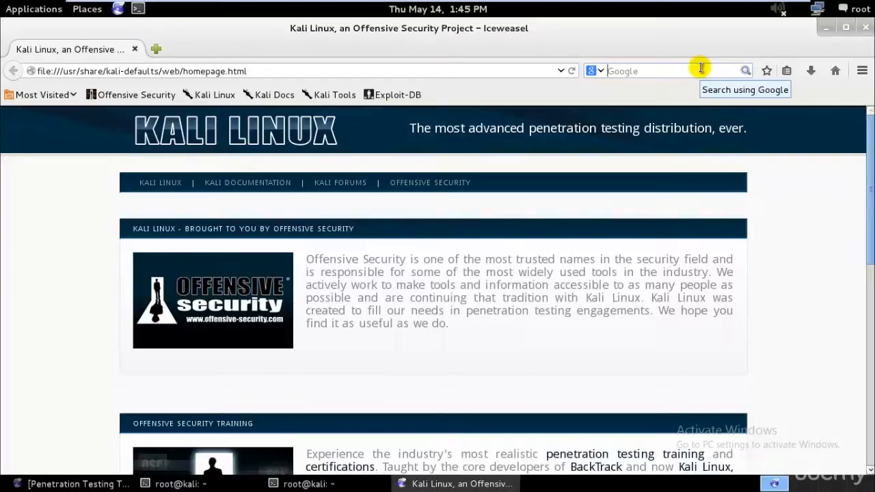
- Search Google for companies and scroll through the results
{"action": "type", "text": "companies"}
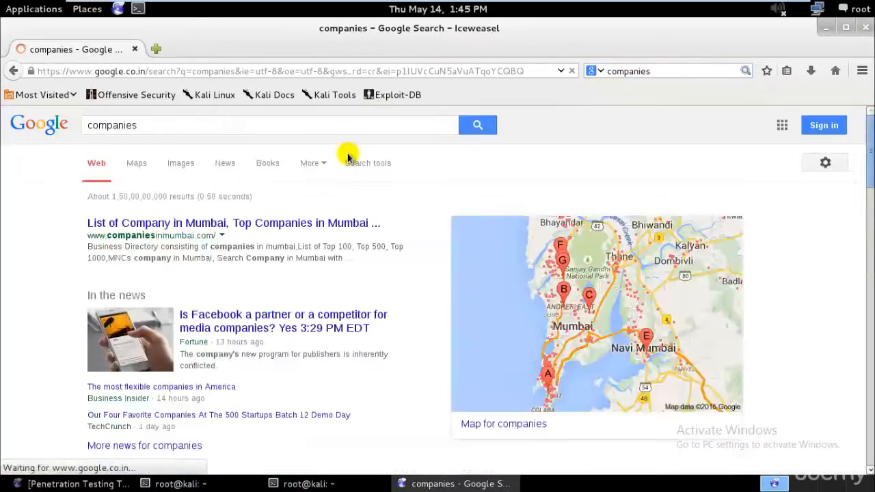
{"action": "scroll", "scroll_direction": "down", "scroll_amount": 3}
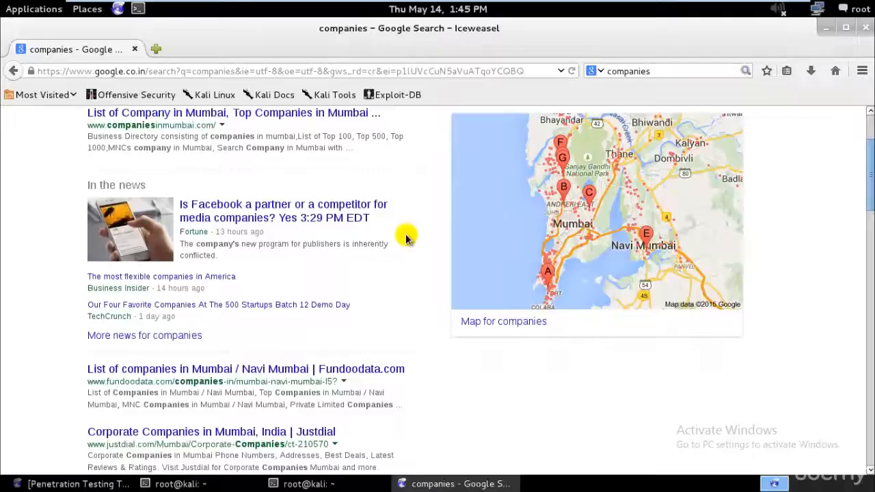
{"action": "scroll", "scroll_direction": "down", "scroll_amount": 3}
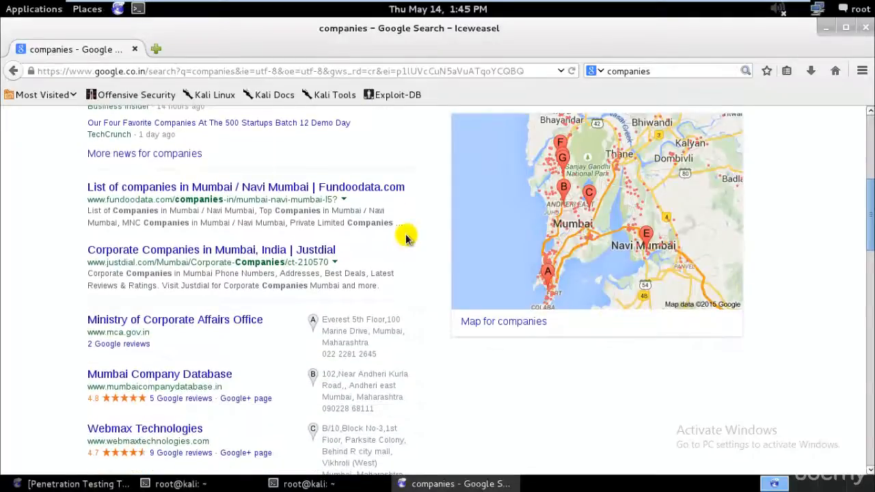
{"action": "scroll", "scroll_direction": "down", "scroll_amount": 3}
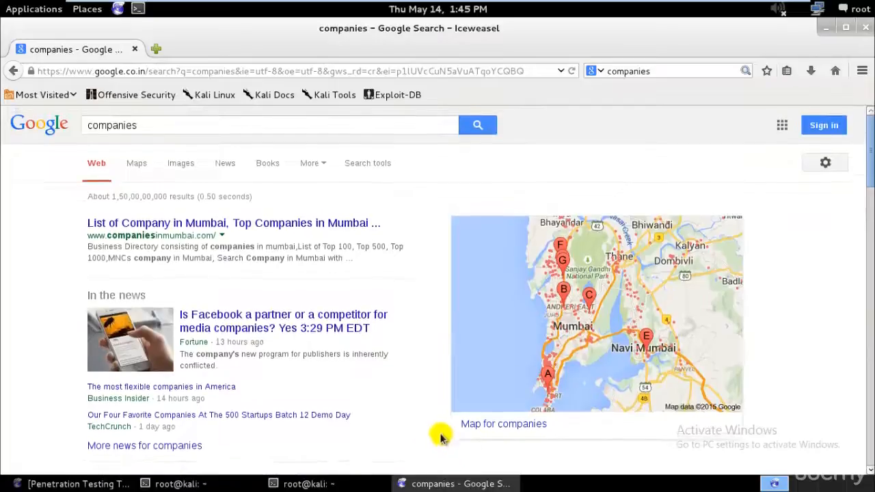
{"action": "mouse_move", "coordinate": [241, 223]}
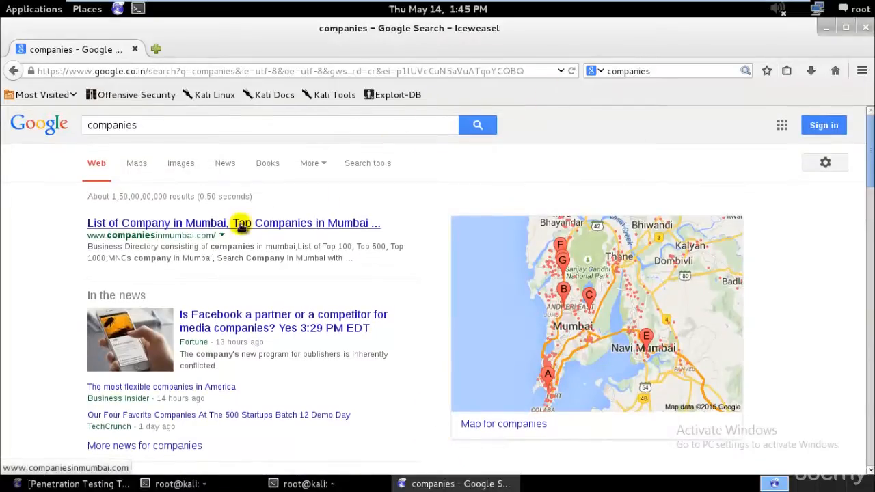
- Open the top Mumbai companies result, which fails, then open a new blank tab
{"action": "left_click", "coordinate": [240, 223]}
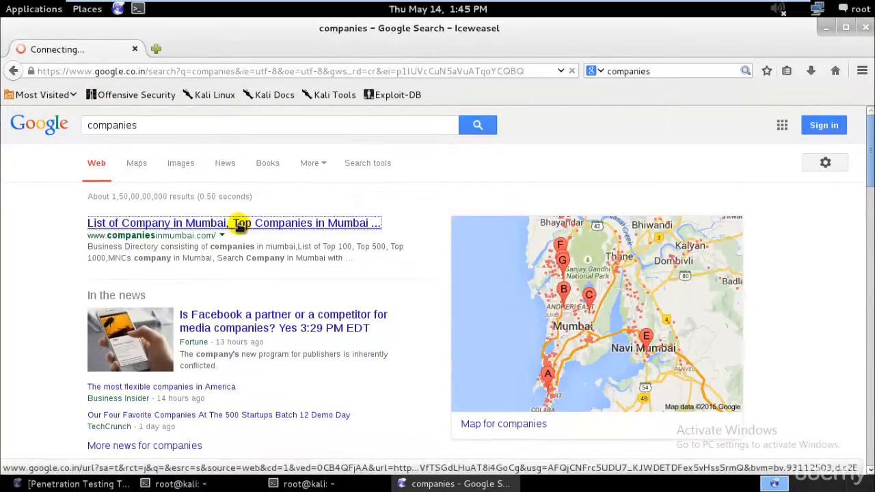
{"action": "scroll", "scroll_direction": "down", "scroll_amount": 3}
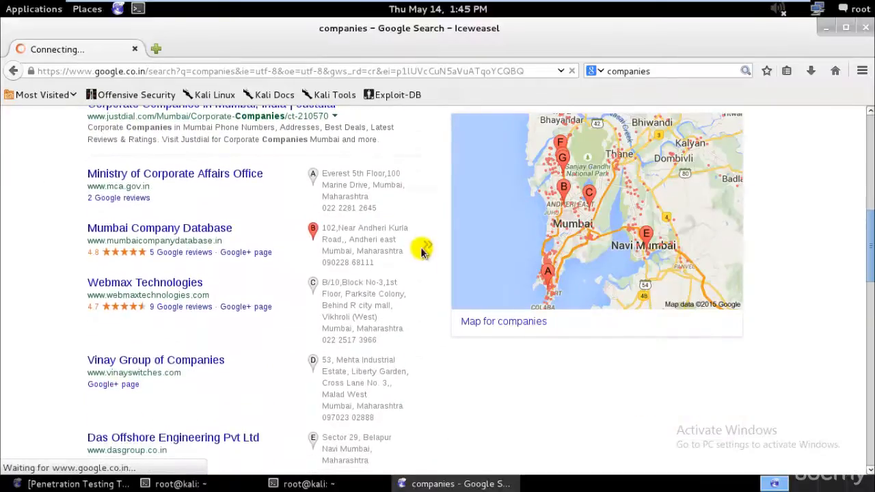
{"action": "left_click", "coordinate": [312, 230]}
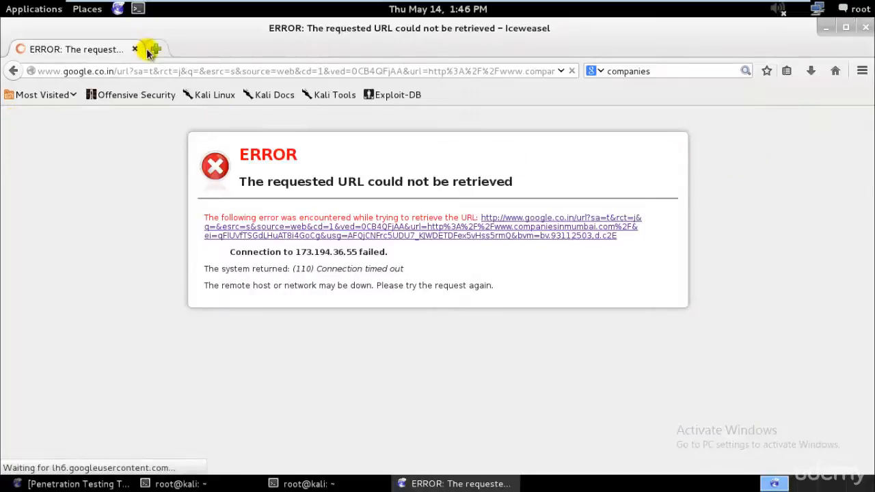
{"action": "left_click", "coordinate": [156, 49]}
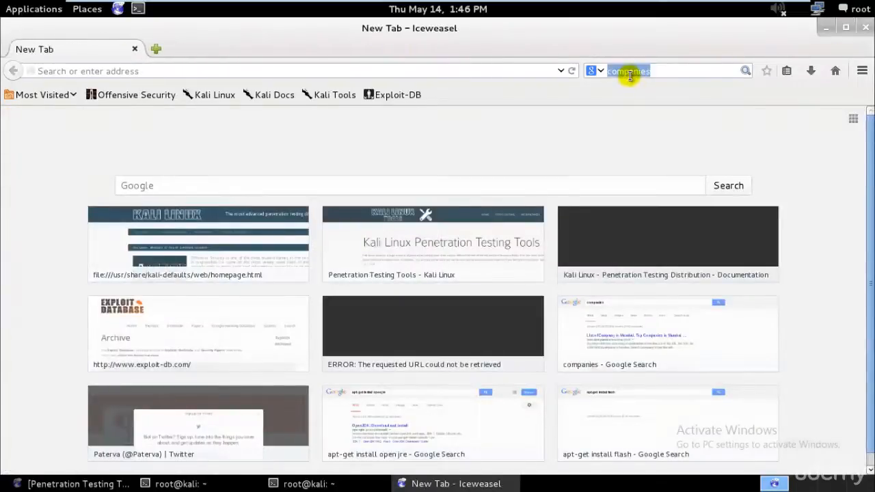
- Search Google for google and scroll the results
{"action": "type", "text": "google"}
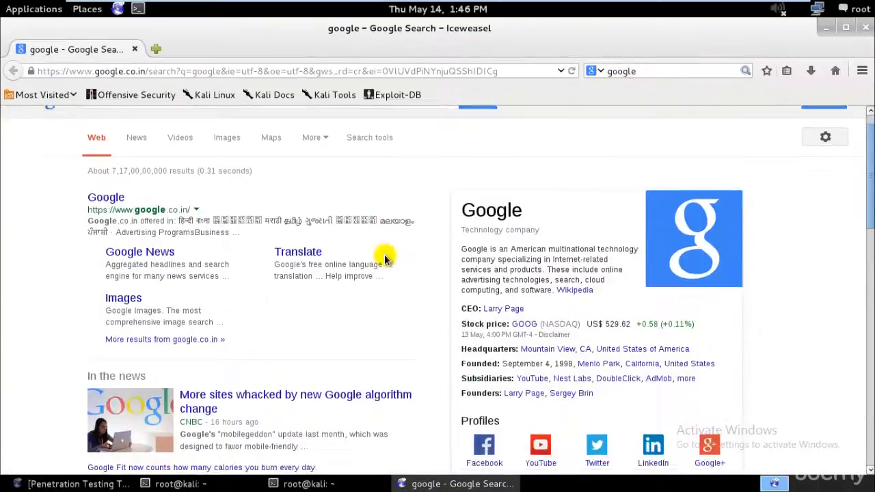
{"action": "scroll", "scroll_direction": "down", "scroll_amount": 3}
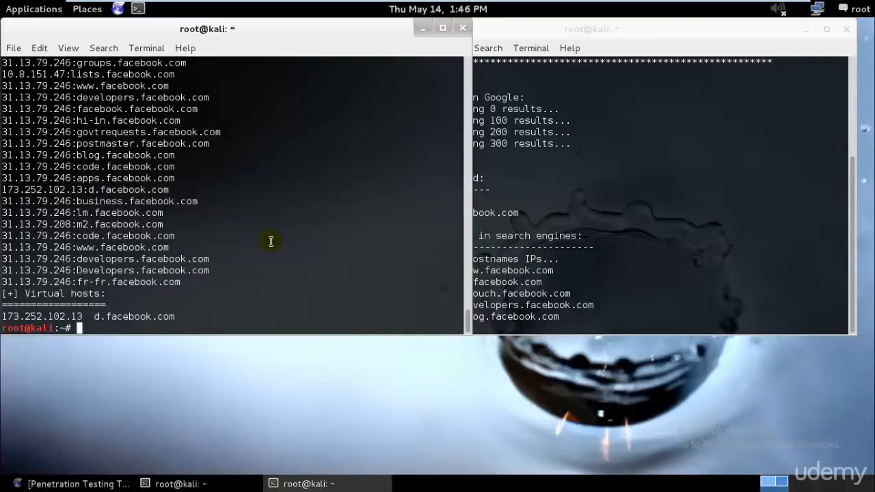
{"action": "mouse_move", "coordinate": [121, 10]}
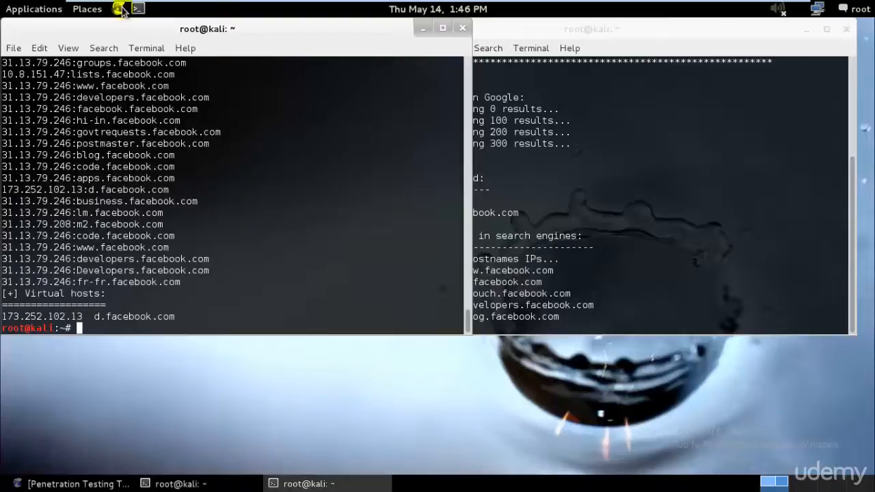
- Launch Iceweasel, search Google for whois, and open the Whois.net result
{"action": "left_click", "coordinate": [119, 8]}
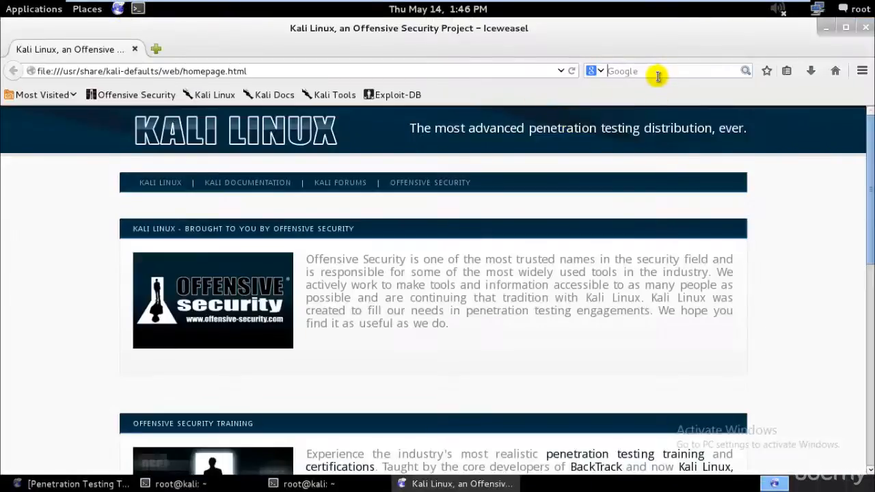
{"action": "type", "text": "whois"}
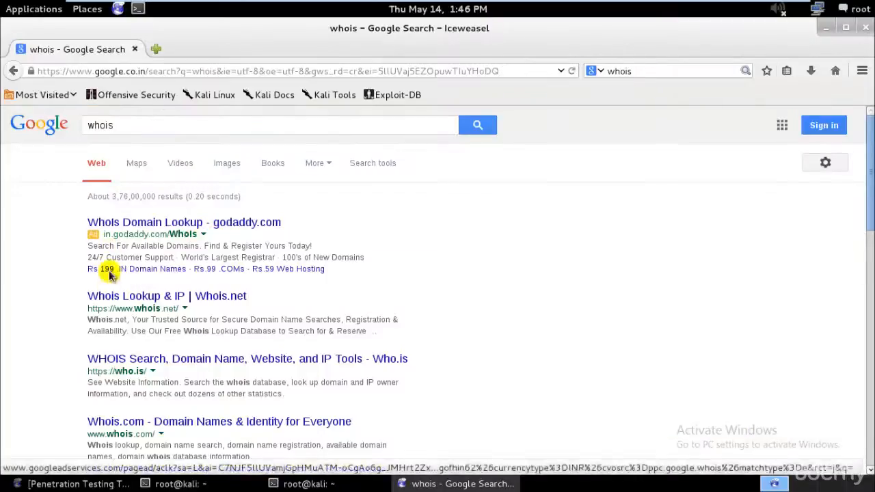
{"action": "left_click", "coordinate": [167, 296]}
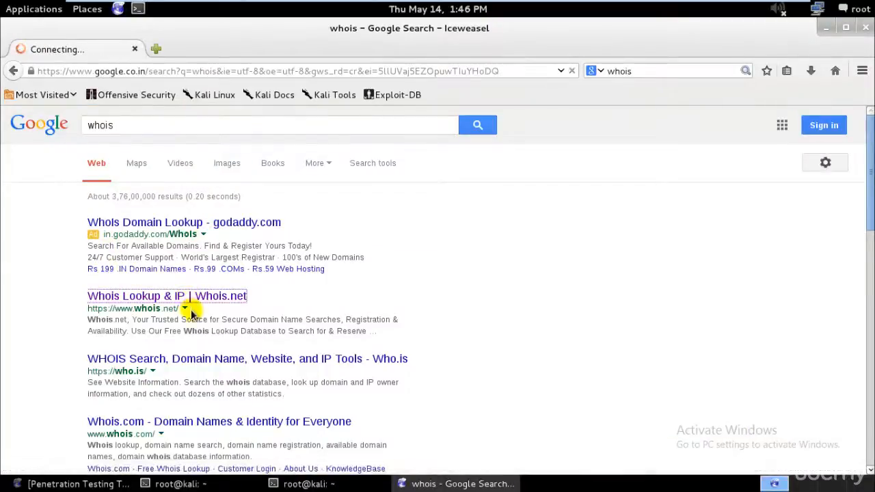
{"action": "left_click", "coordinate": [166, 296]}
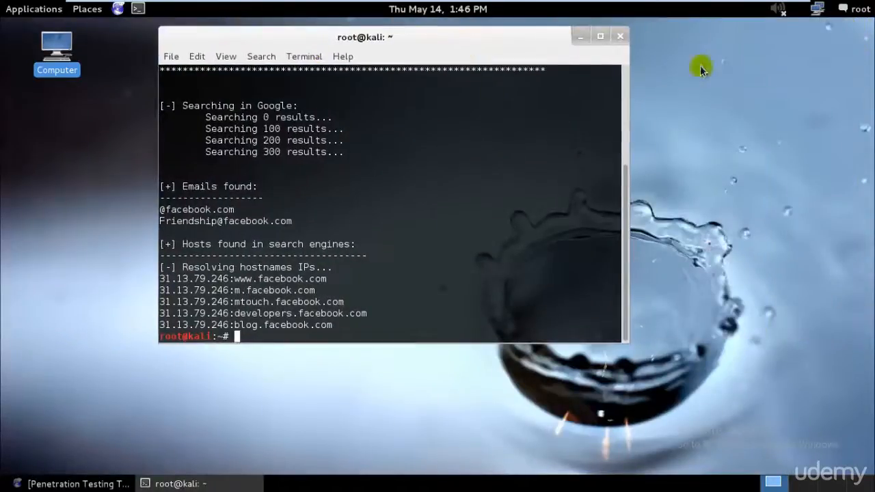
- Clear the terminal and run 'whois microsoft.com'
{"action": "type", "text": "clea"}
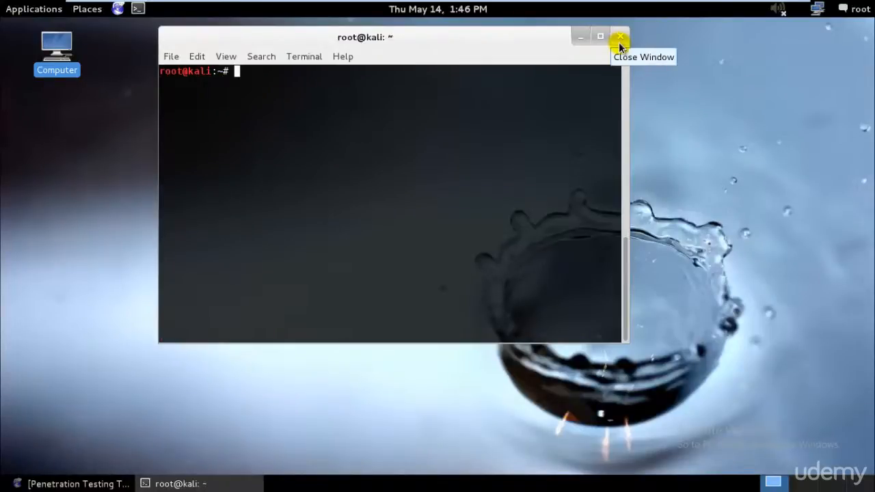
{"action": "type", "text": "whois goo"}
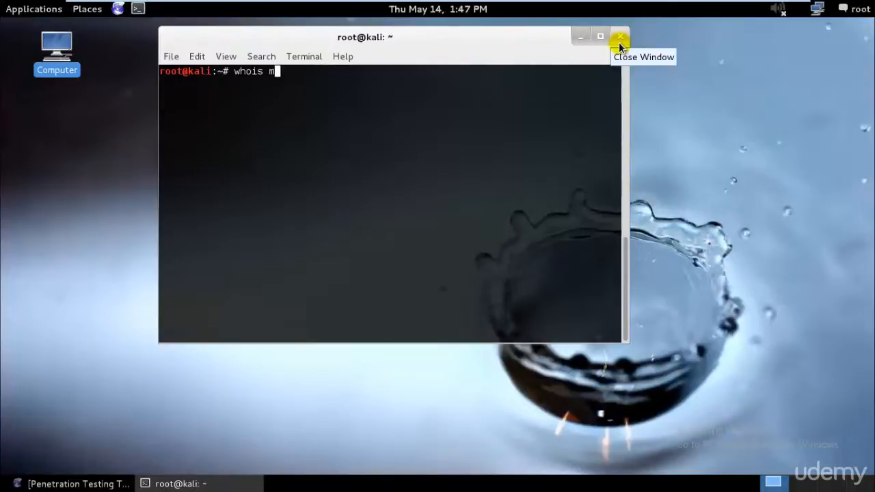
{"action": "type", "text": "icrosoft.com"}
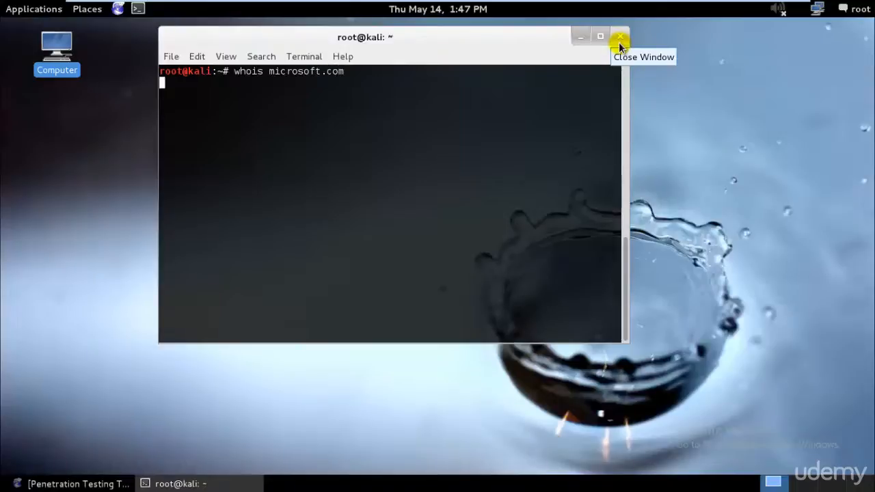
{"action": "key", "text": "Return"}
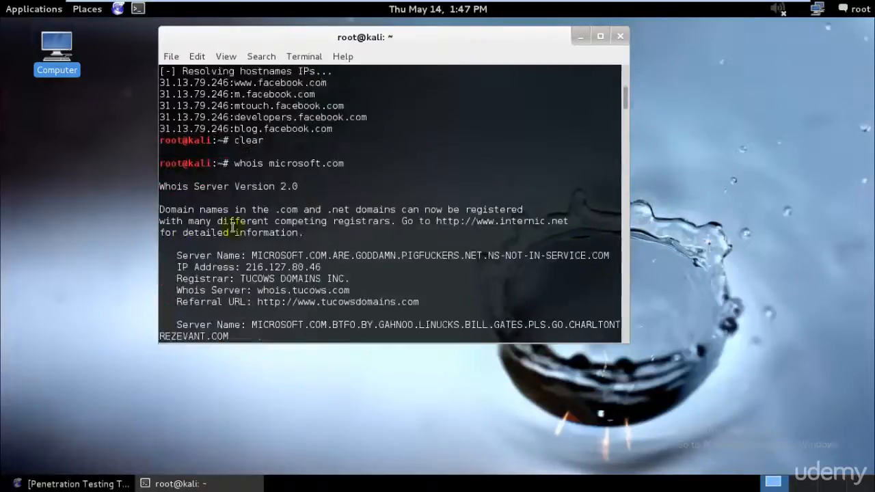
{"action": "scroll", "scroll_direction": "down", "scroll_amount": 3}
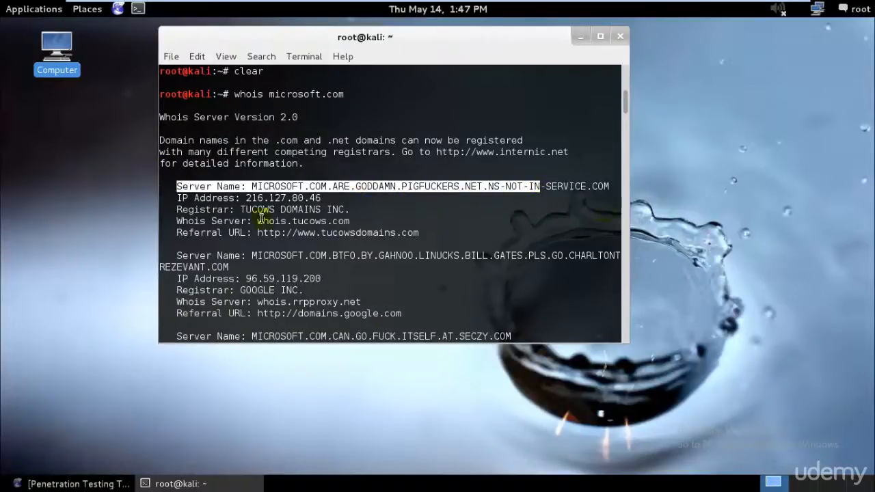
{"action": "scroll", "scroll_direction": "down", "scroll_amount": 3}
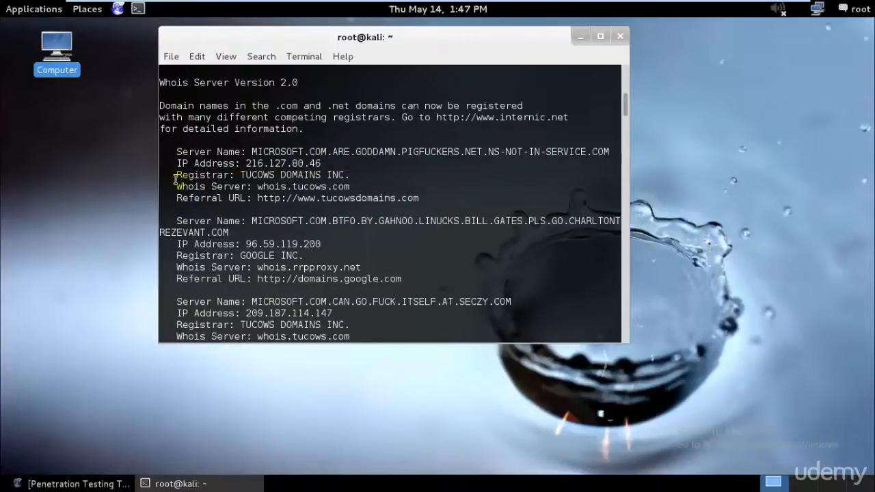
{"action": "mouse_move", "coordinate": [440, 203]}
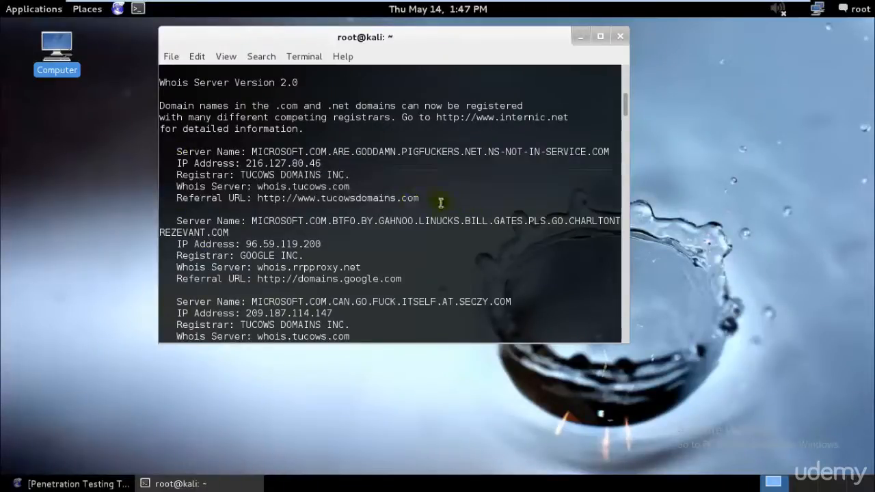
{"action": "mouse_move", "coordinate": [314, 221]}
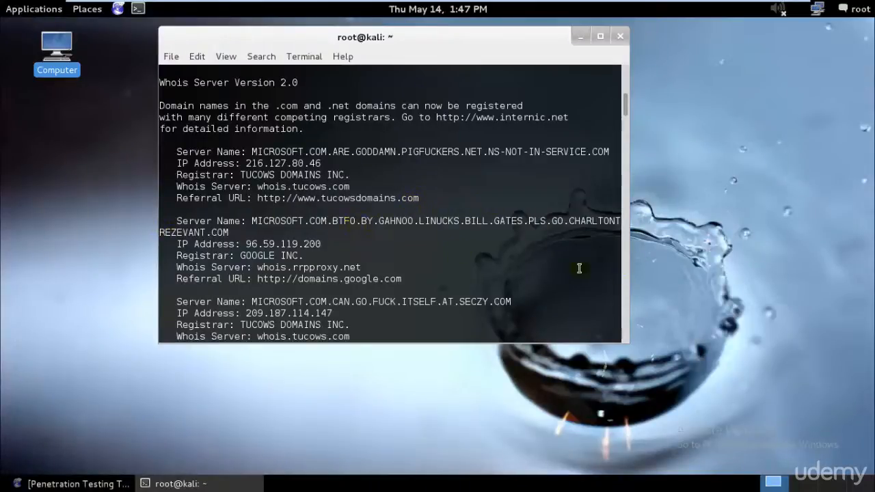
{"action": "scroll", "scroll_direction": "down", "scroll_amount": 3}
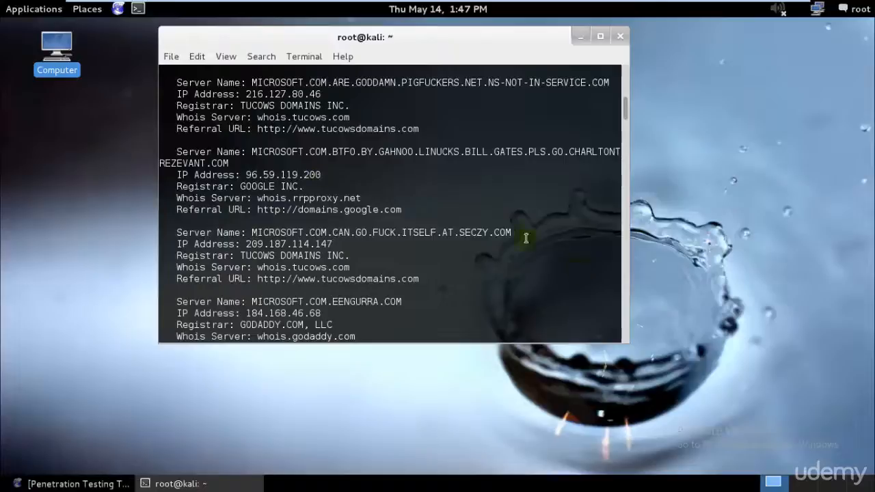
{"action": "mouse_move", "coordinate": [199, 255]}
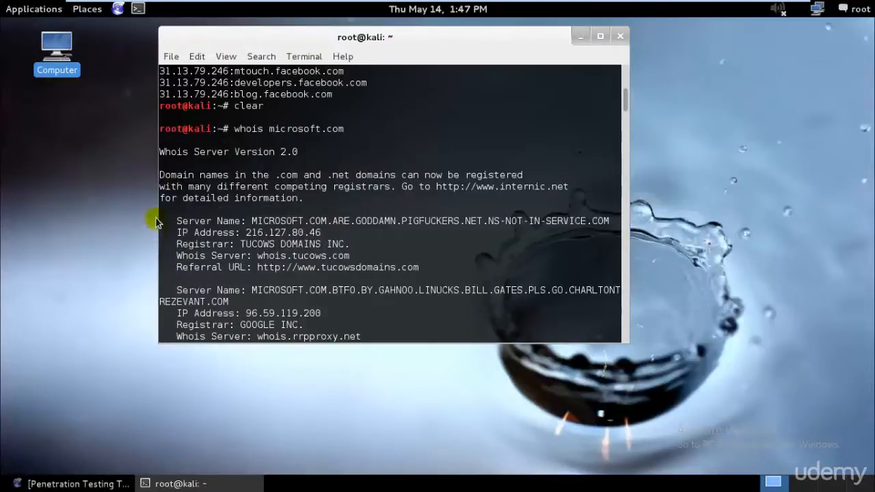
{"action": "mouse_move", "coordinate": [140, 193]}
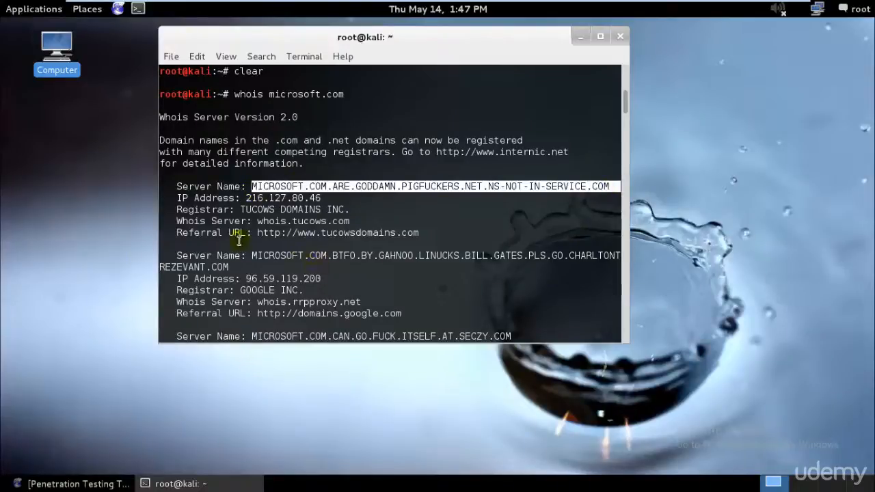
{"action": "scroll", "scroll_direction": "down", "scroll_amount": 3}
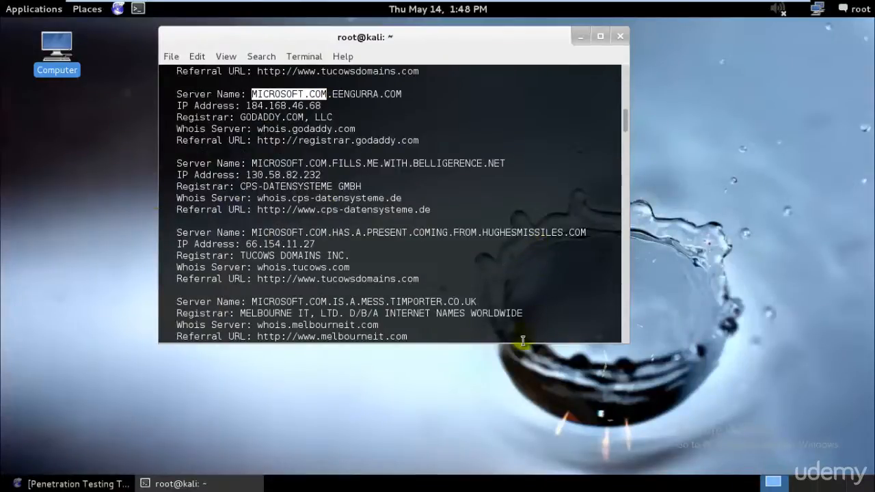
{"action": "scroll", "scroll_direction": "down", "scroll_amount": 3}
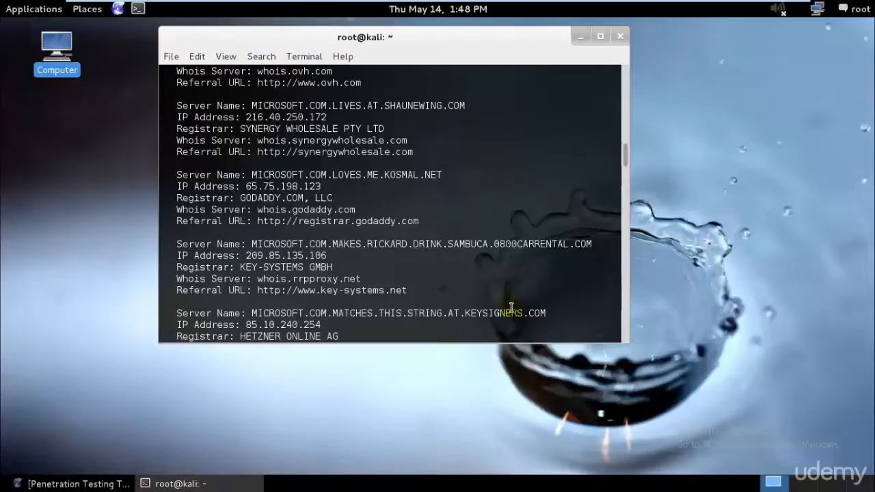
{"action": "mouse_move", "coordinate": [291, 224]}
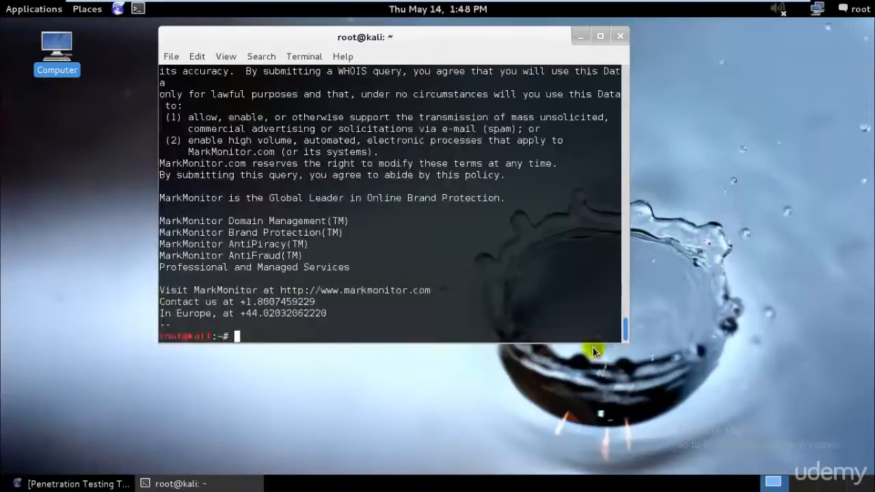
- Run 'whois google.com' and scroll through its registration details and name servers
{"action": "type", "text": "whois microsoft.com"}
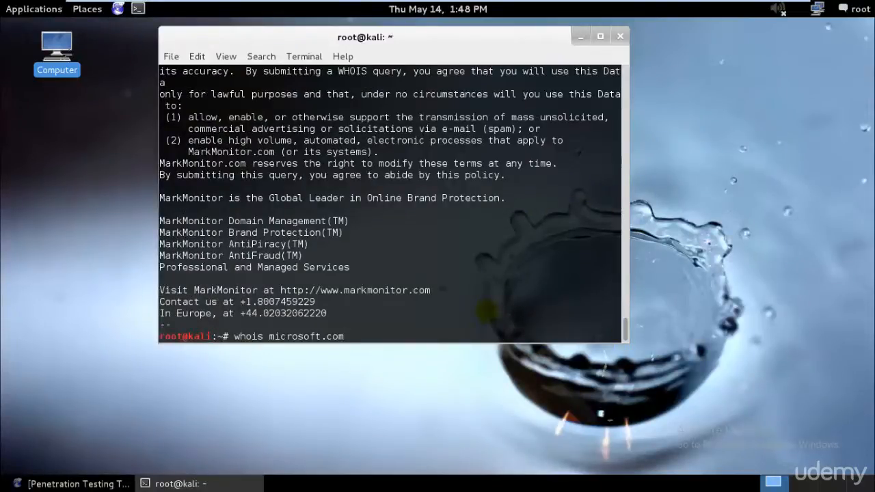
{"action": "type", "text": "goo"}
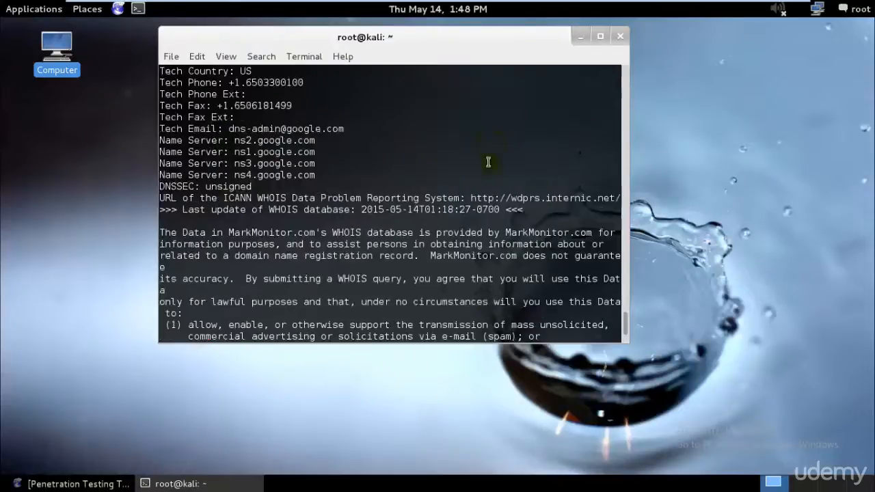
{"action": "scroll", "scroll_direction": "down", "scroll_amount": 3}
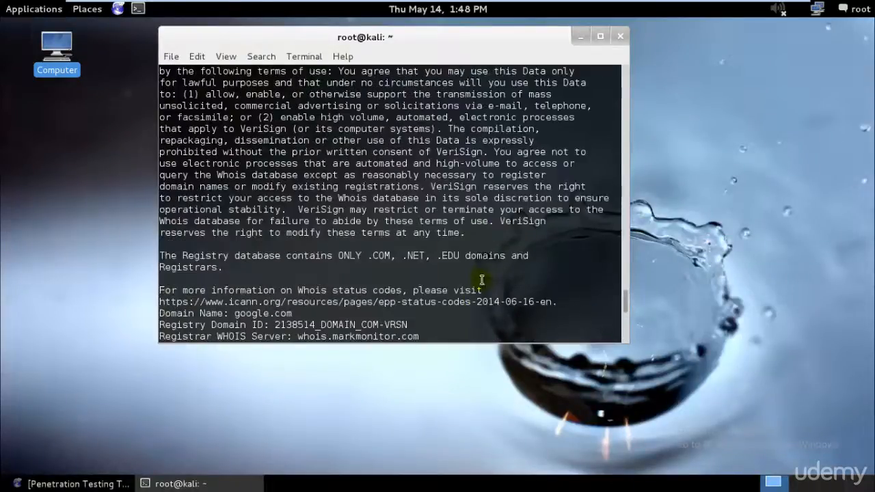
{"action": "scroll", "scroll_direction": "down", "scroll_amount": 3}
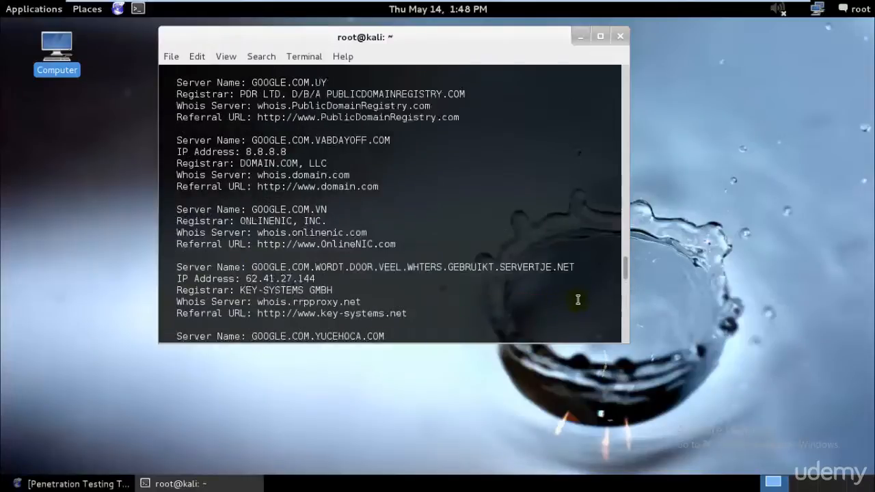
{"action": "scroll", "scroll_direction": "up", "scroll_amount": 3}
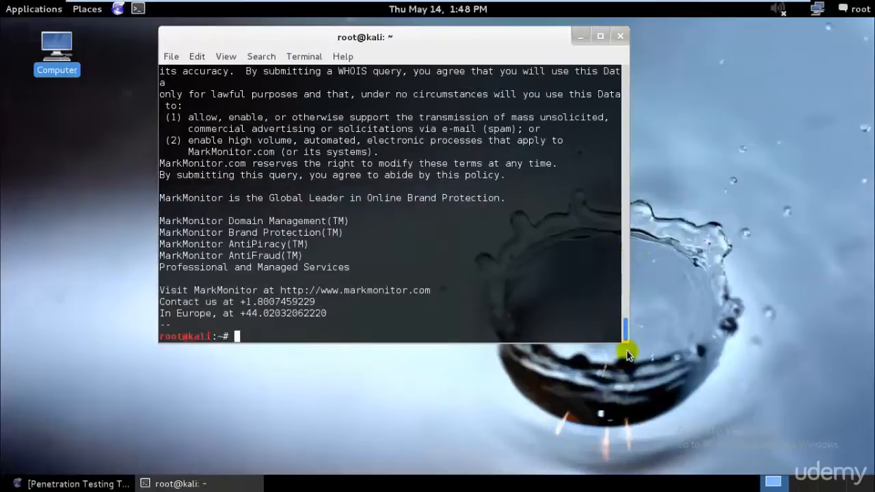
- Run 'whois --help' and scroll through the listed options
{"action": "type", "text": "whois help"}
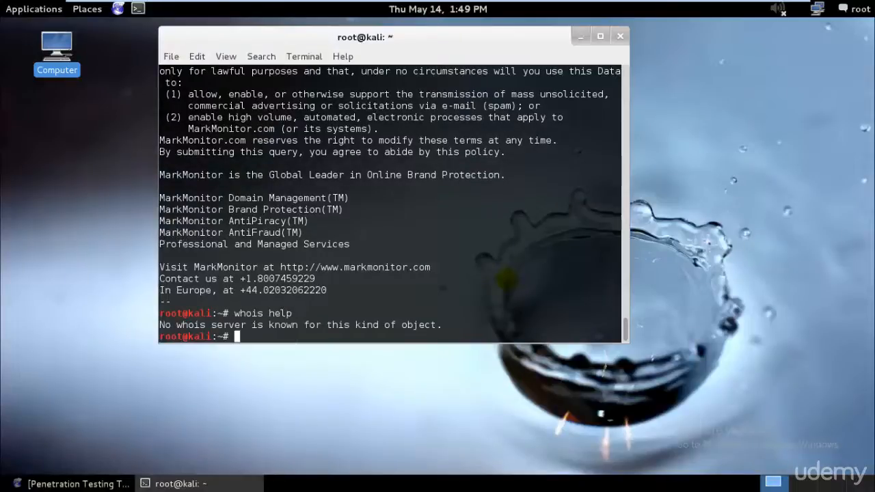
{"action": "type", "text": "whois help"}
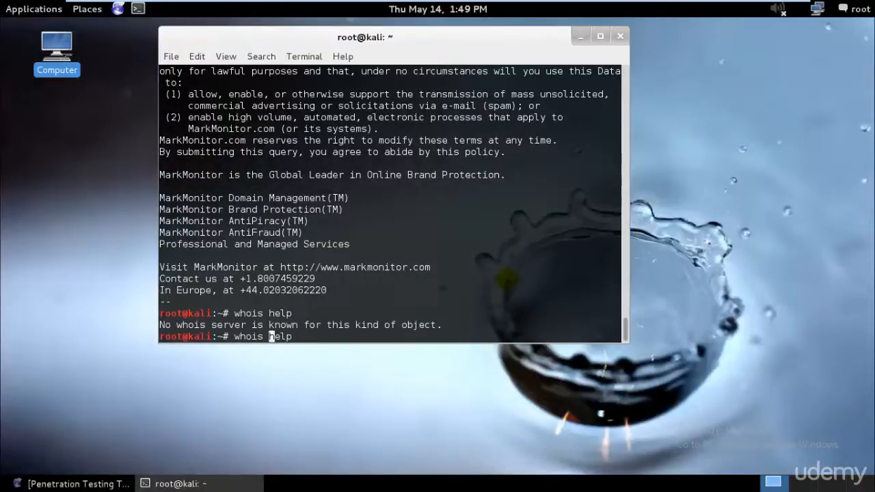
{"action": "type", "text": "--"}
{"action": "key", "text": "Return"}
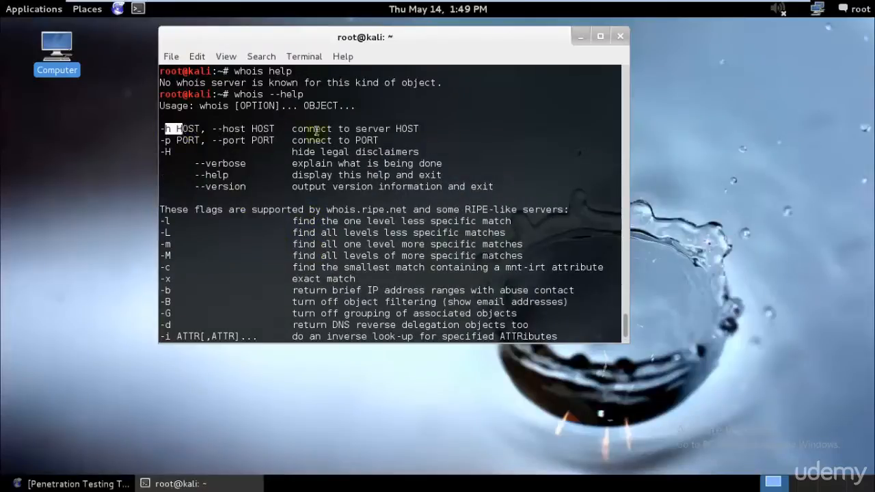
{"action": "scroll", "scroll_direction": "down", "scroll_amount": 3}
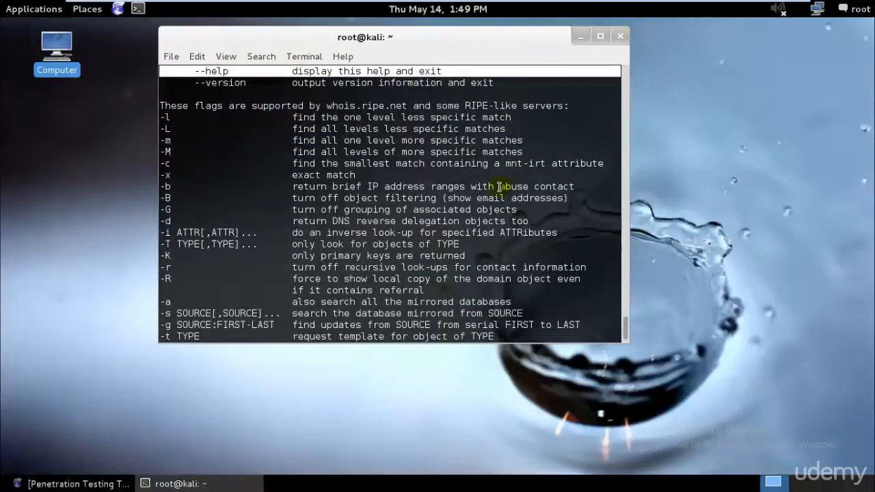
{"action": "scroll", "scroll_direction": "down", "scroll_amount": 3}
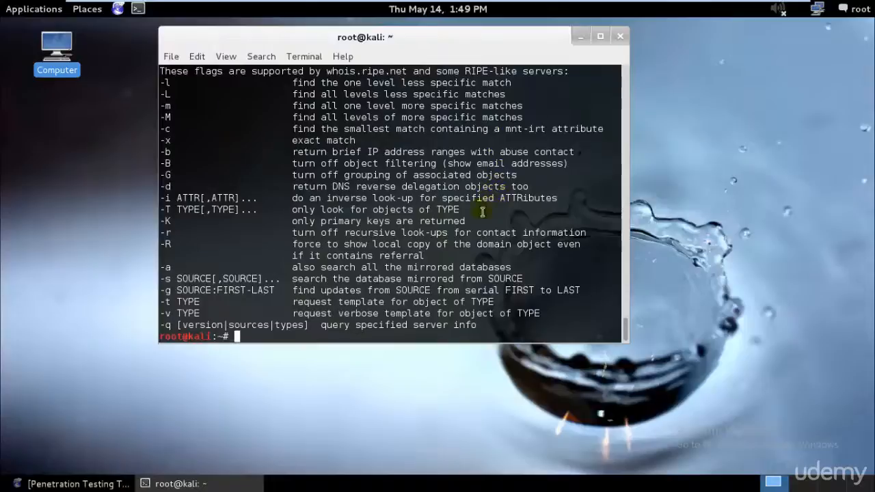
{"action": "mouse_move", "coordinate": [465, 180]}
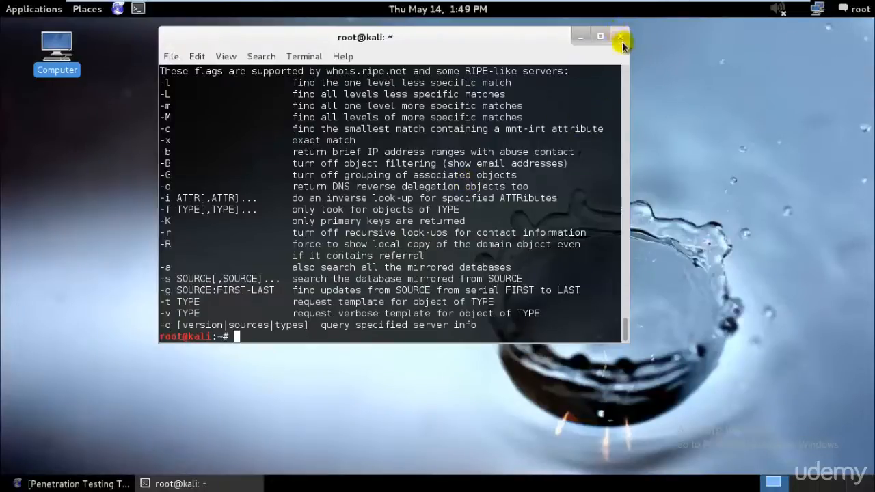
{"action": "mouse_move", "coordinate": [620, 39]}
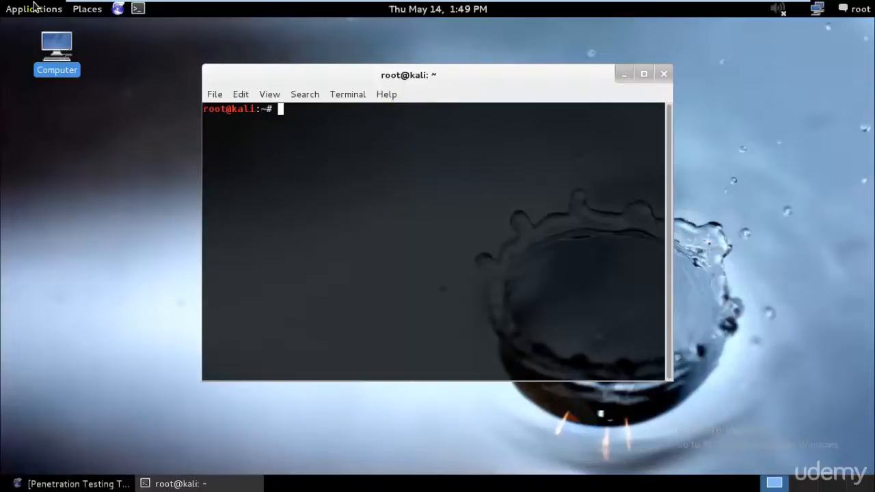
{"action": "left_click", "coordinate": [33, 8]}
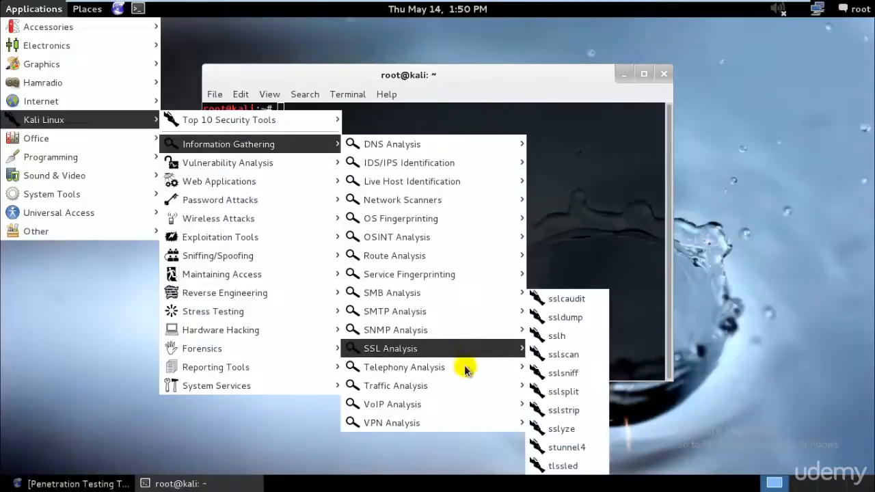
{"action": "mouse_move", "coordinate": [395, 195]}
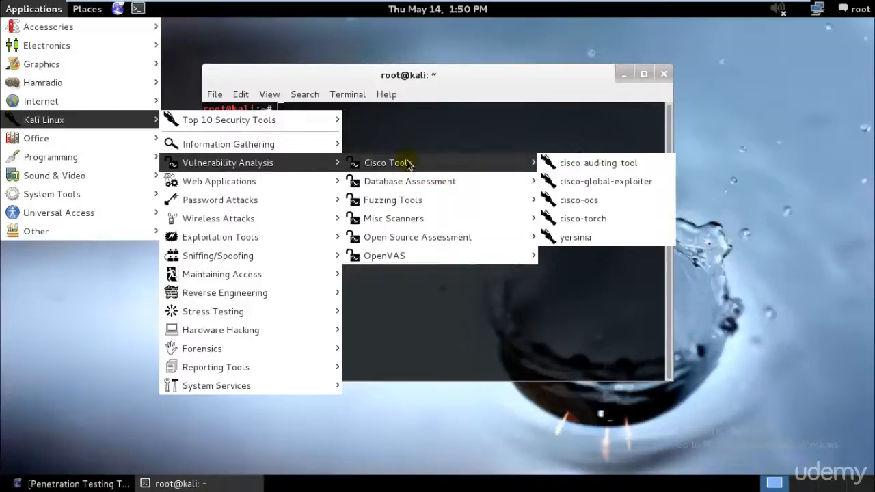
{"action": "mouse_move", "coordinate": [393, 218]}
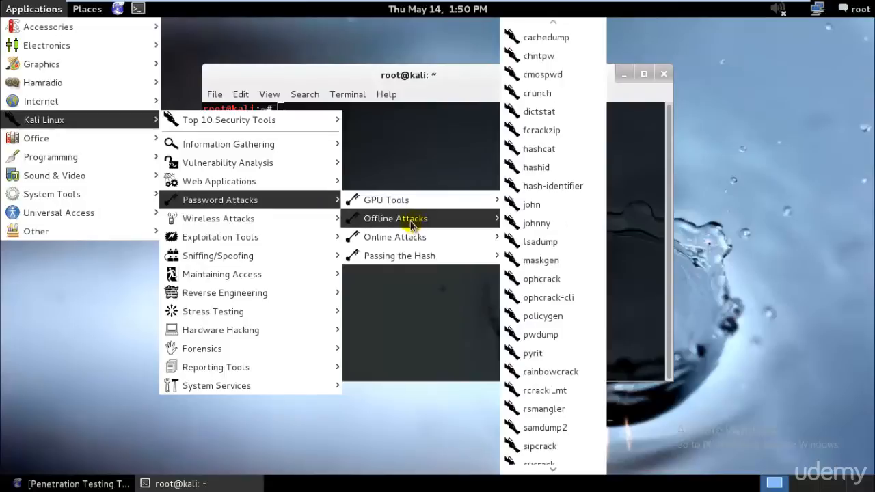
{"action": "mouse_move", "coordinate": [387, 200]}
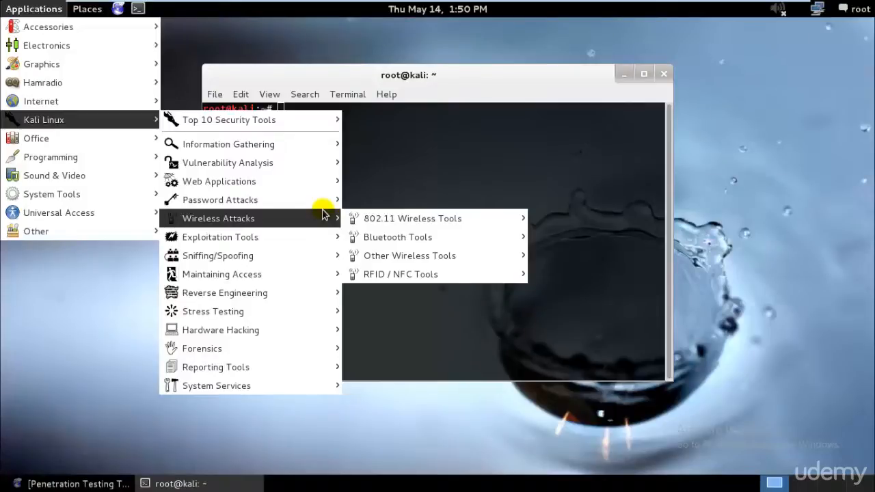
{"action": "left_click", "coordinate": [412, 218]}
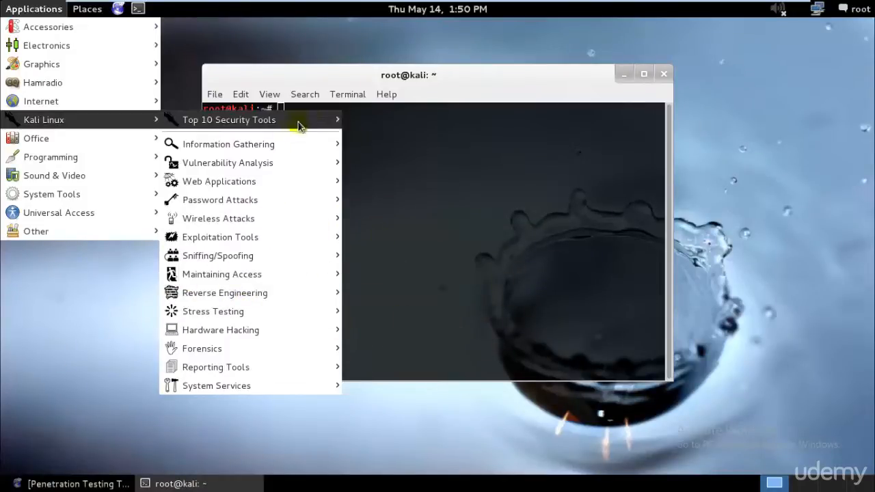
{"action": "left_click", "coordinate": [557, 182]}
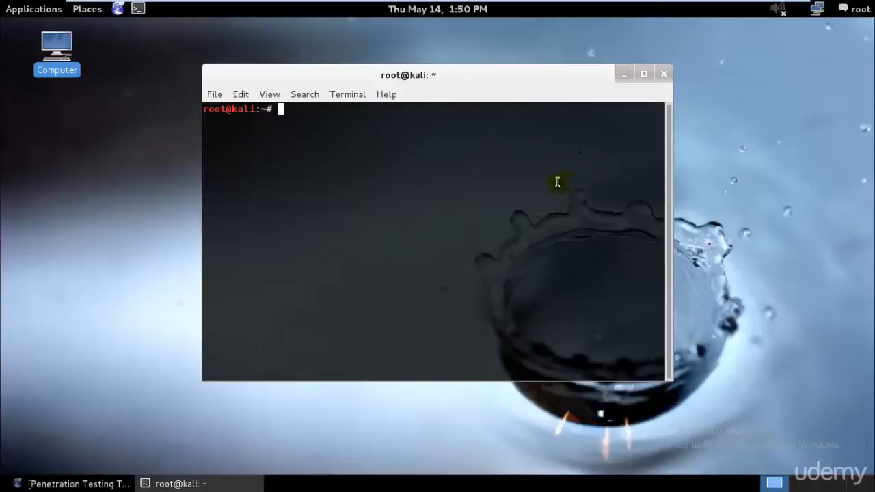